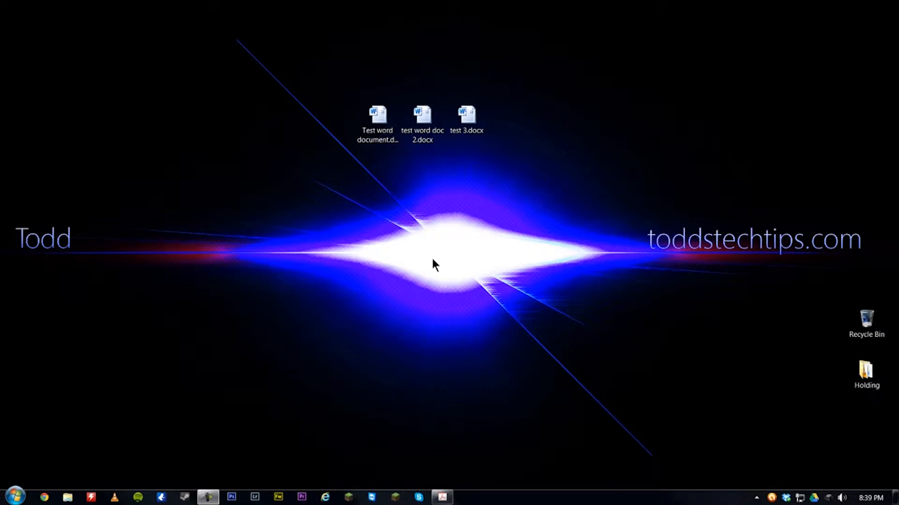
mouse_move(543, 156)
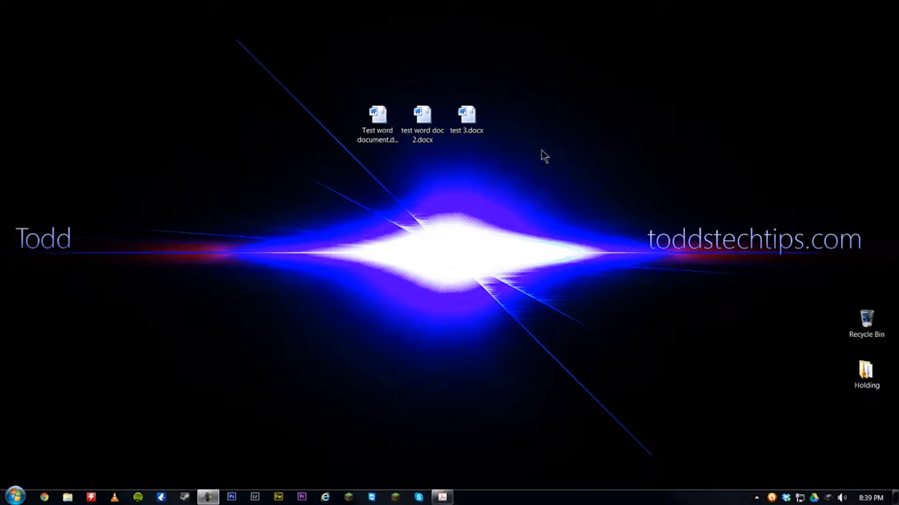
mouse_move(337, 223)
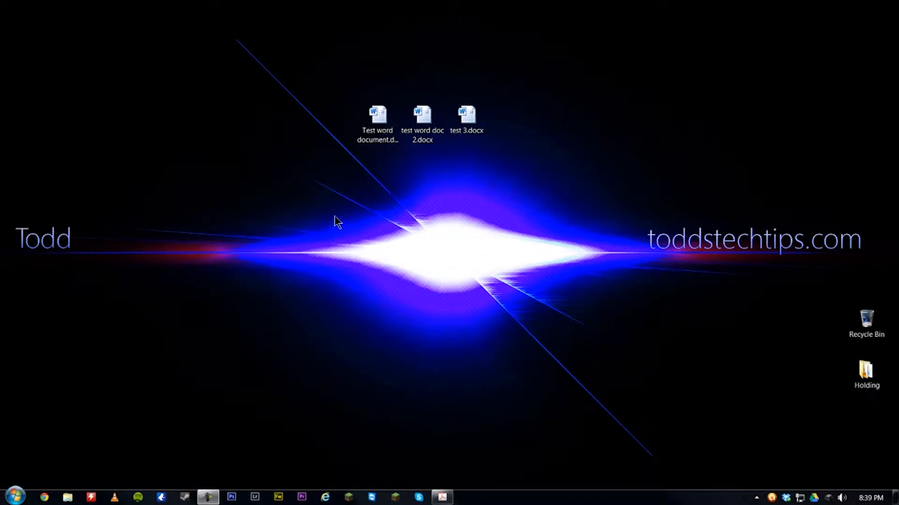
mouse_move(545, 180)
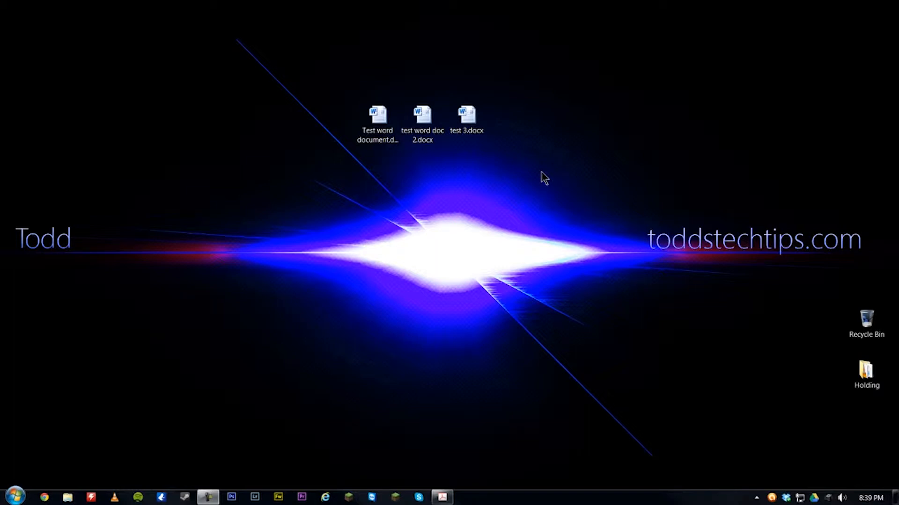
mouse_move(450, 441)
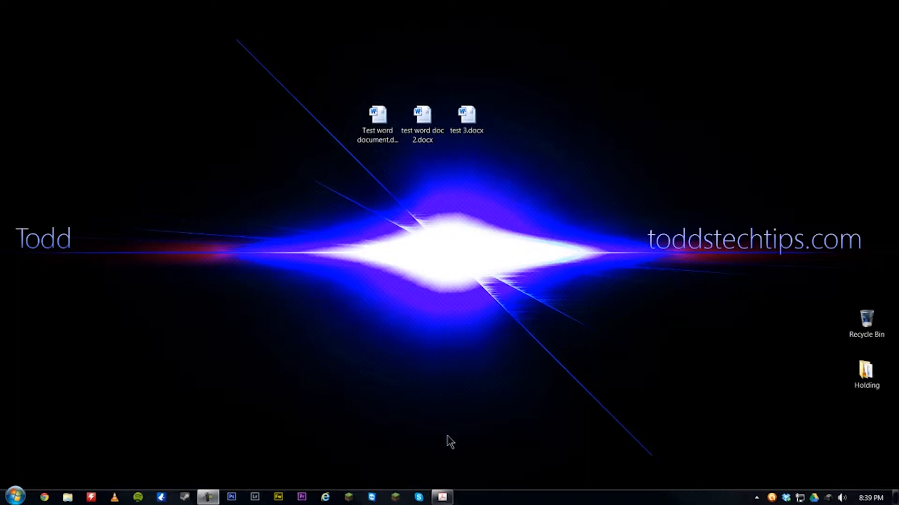
mouse_move(441, 497)
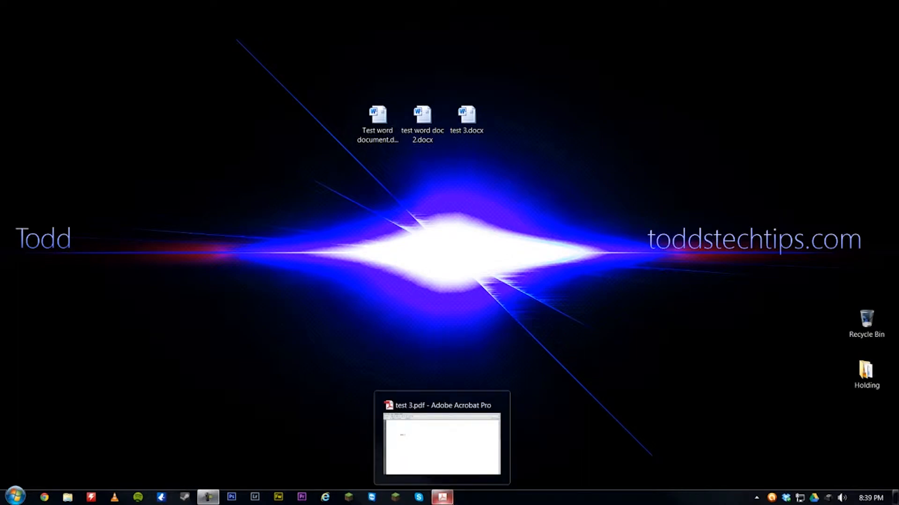
Bring test 3.pdf forward in Acrobat and show the File menu's Create options
click(442, 436)
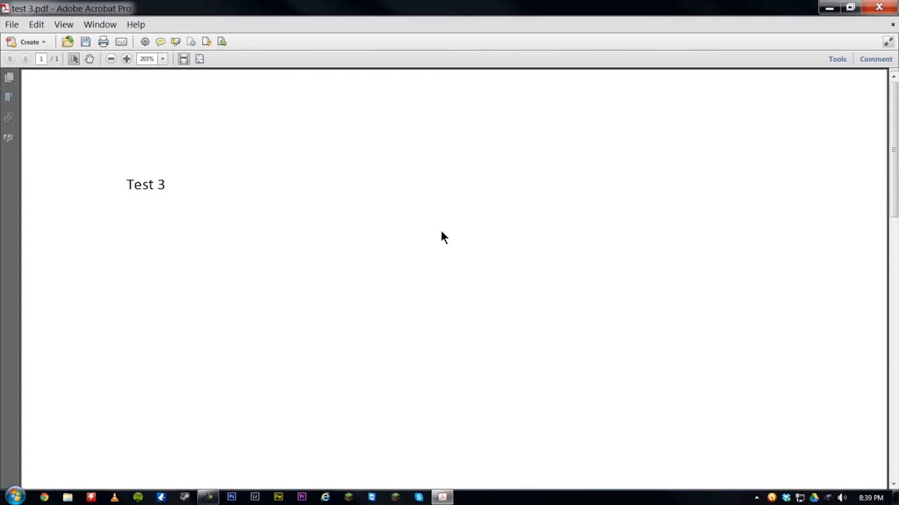
mouse_move(159, 78)
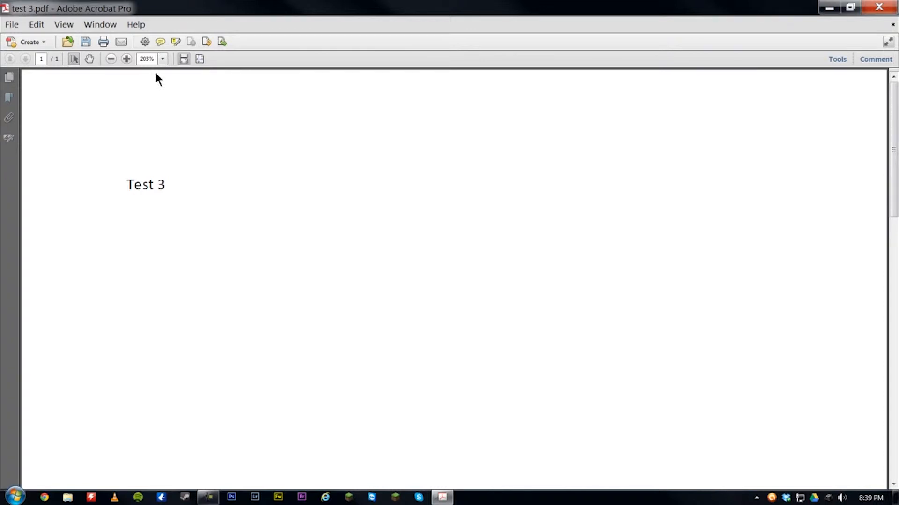
click(11, 24)
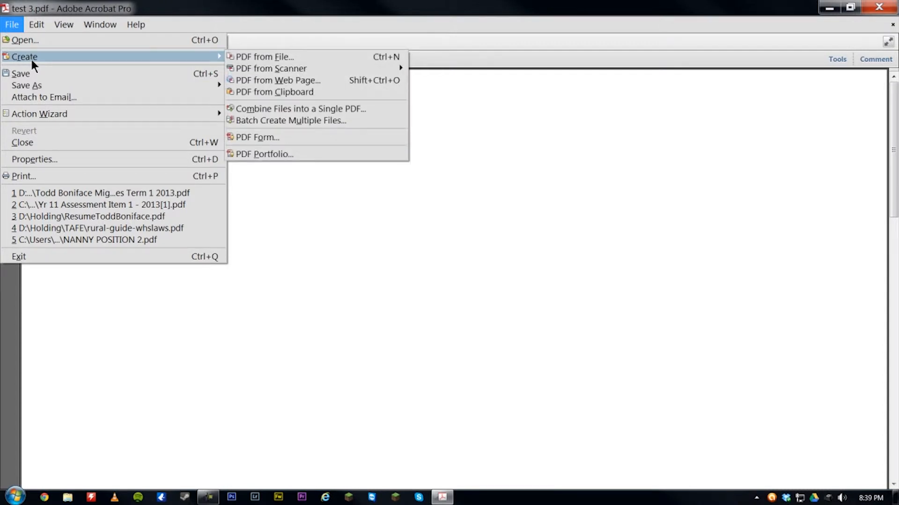
mouse_move(131, 75)
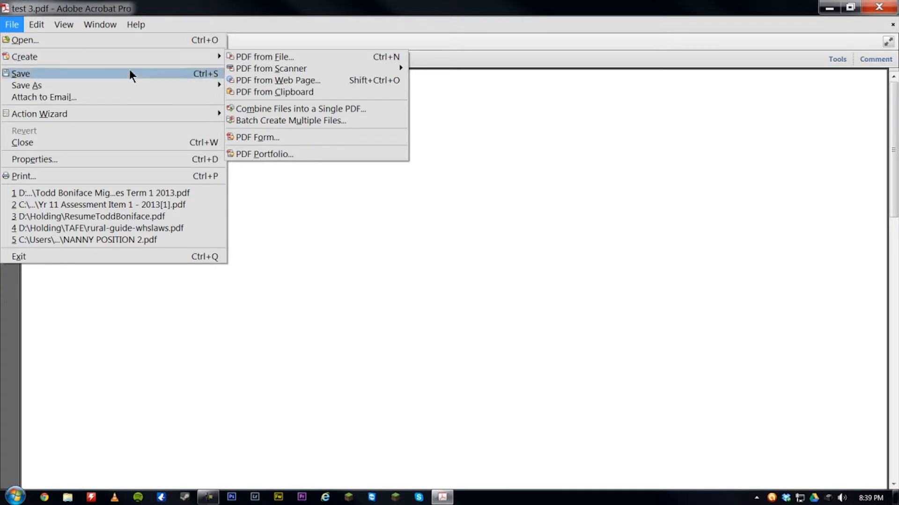
Choose Combine Files into a Single PDF to begin gathering the three Word documents
click(300, 109)
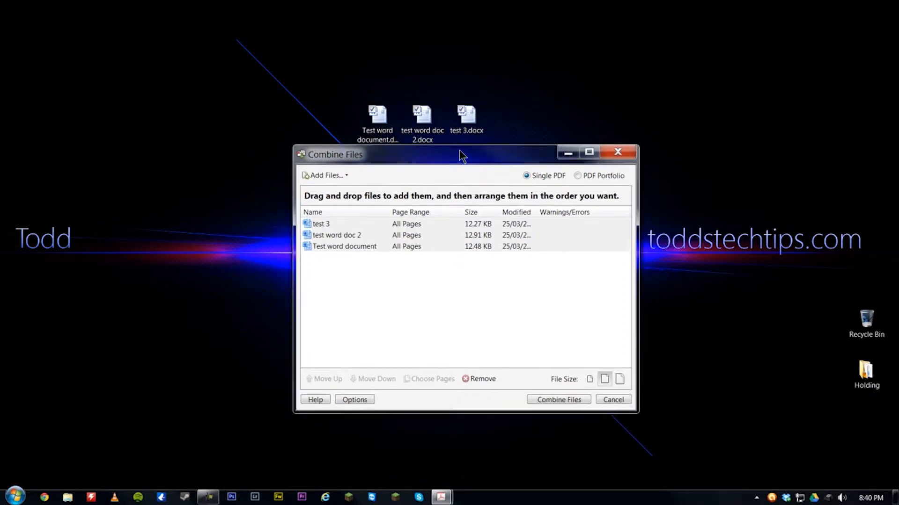
click(344, 247)
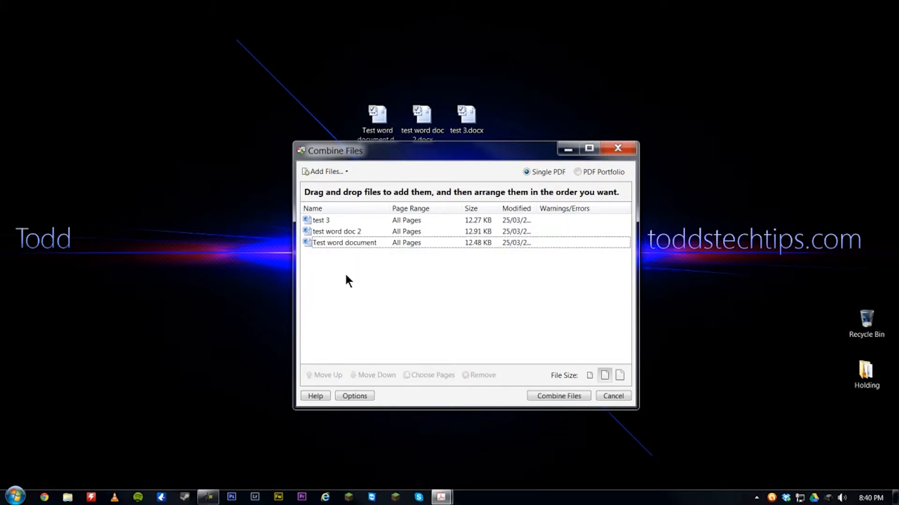
mouse_move(417, 253)
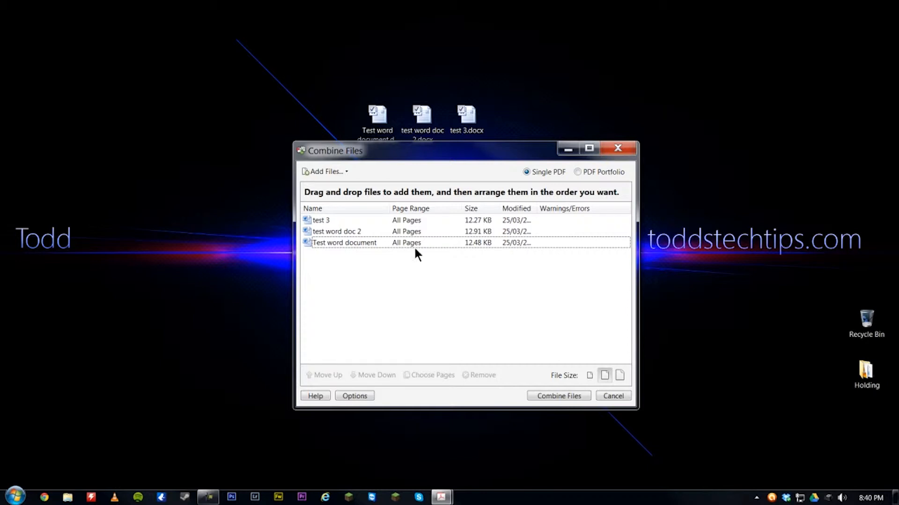
mouse_move(504, 317)
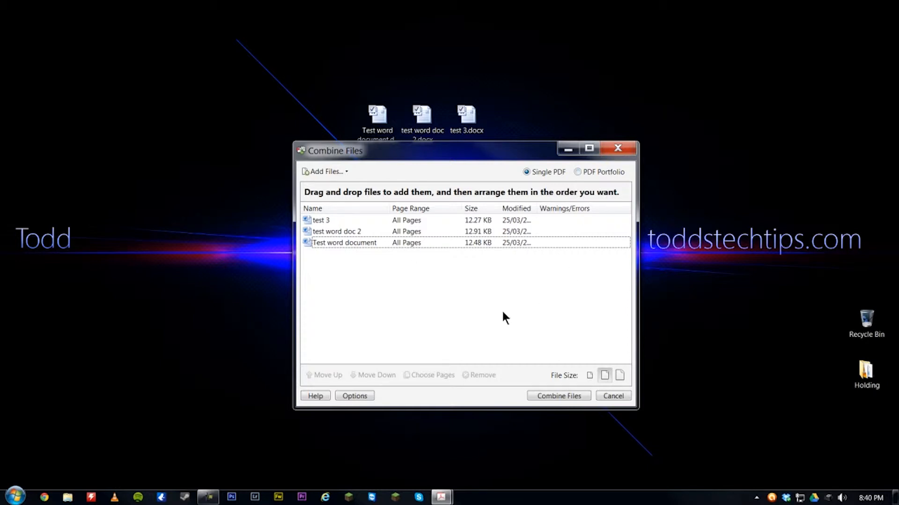
mouse_move(511, 310)
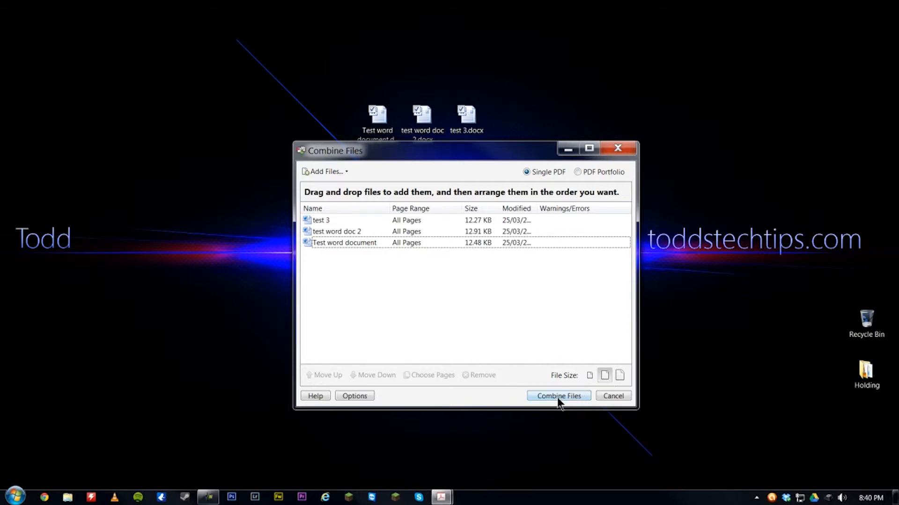
Combine test 3, test word doc 2 and Test word document into one PDF
click(558, 396)
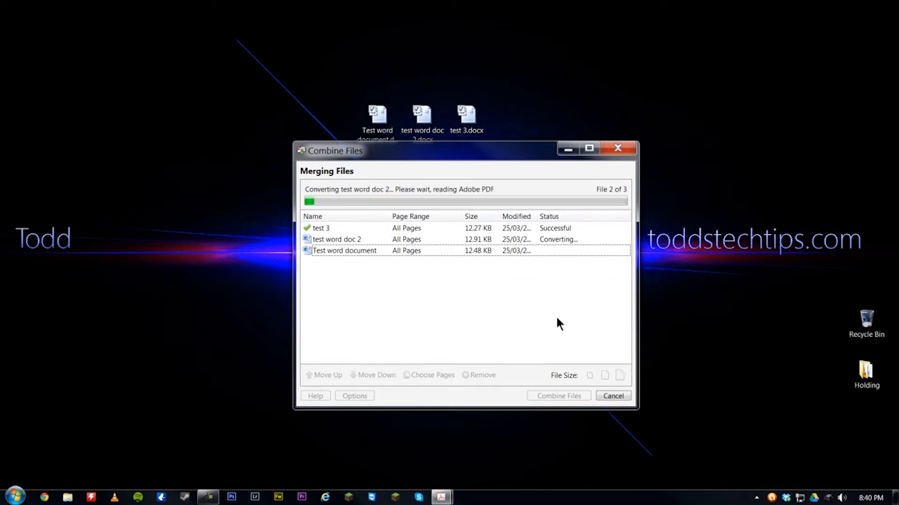
mouse_move(624, 382)
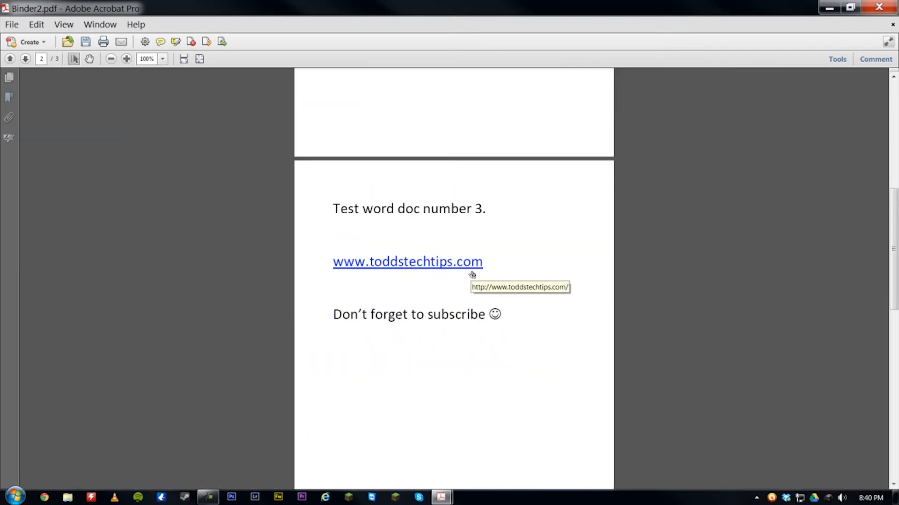
Zoom out and scroll through all three pages of Binder2.pdf
click(111, 58)
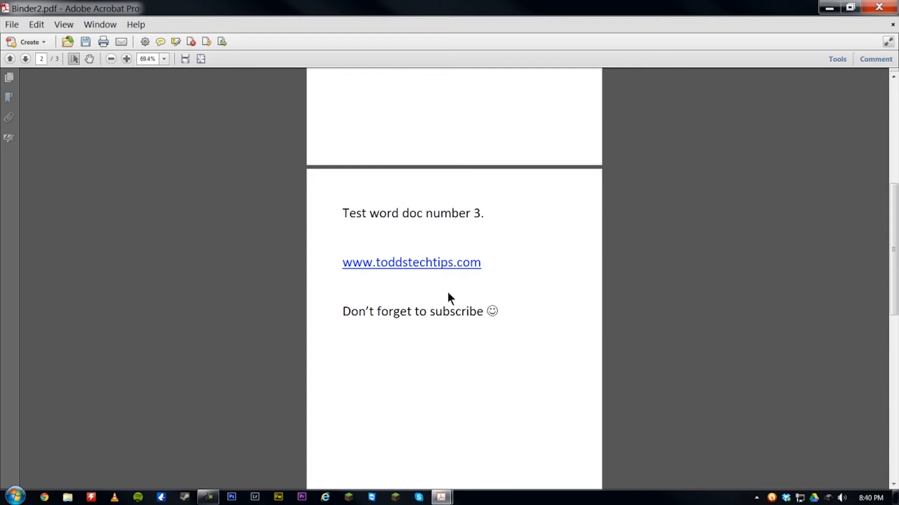
scroll(down, 3)
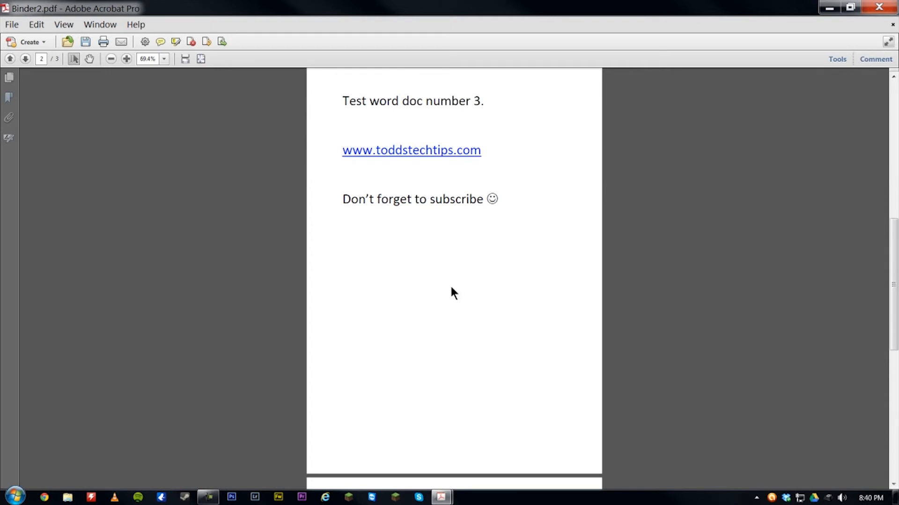
scroll(down, 3)
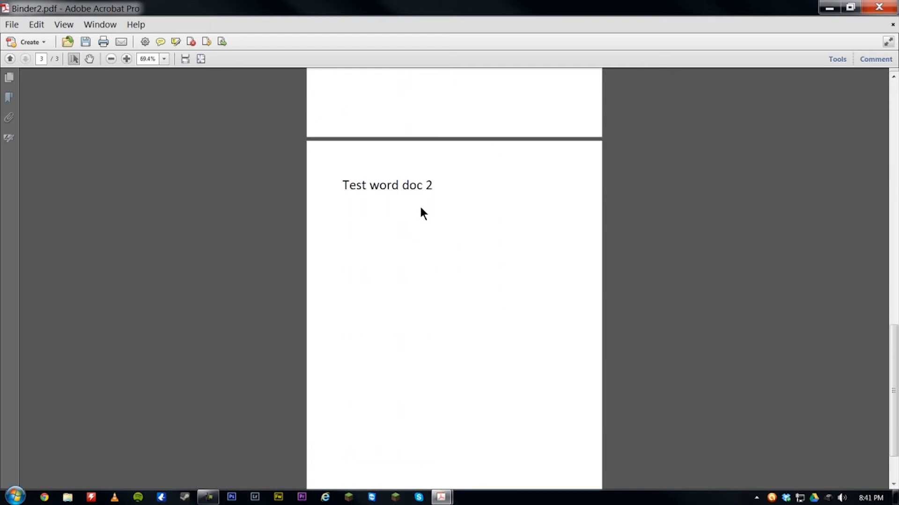
mouse_move(751, 109)
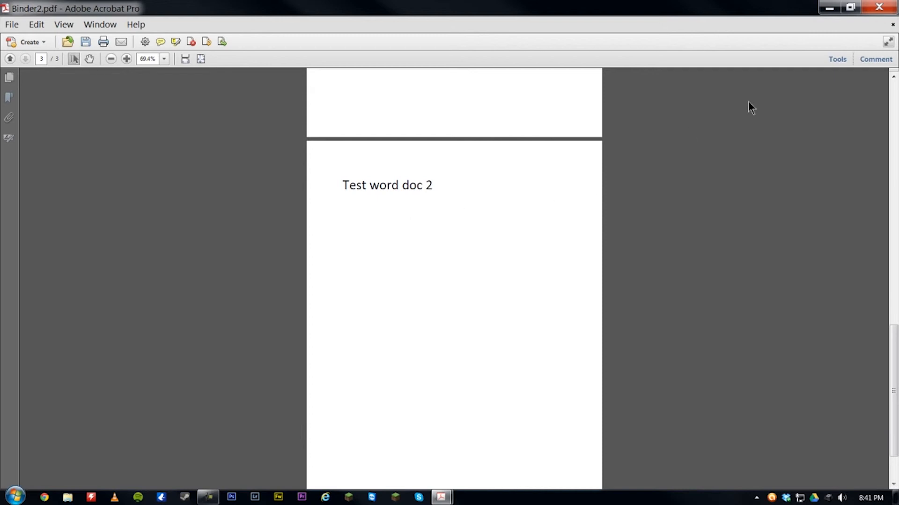
mouse_move(647, 132)
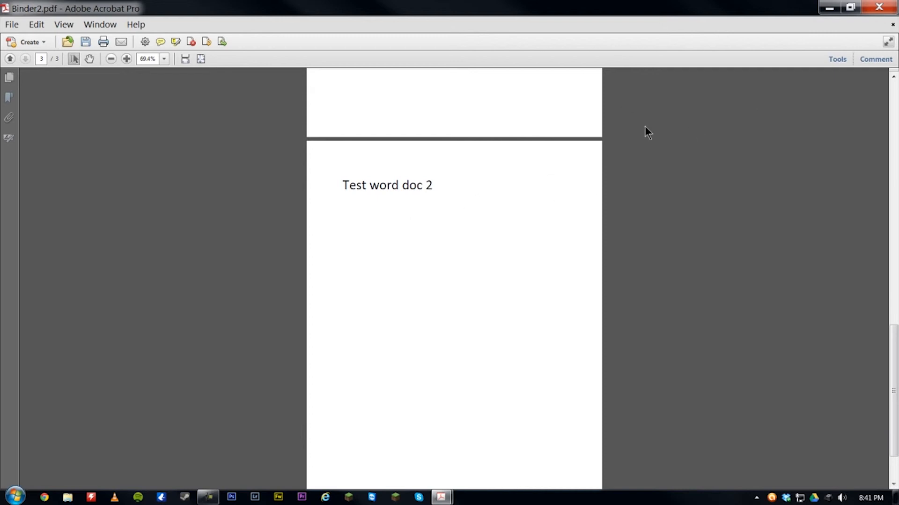
scroll(up, 3)
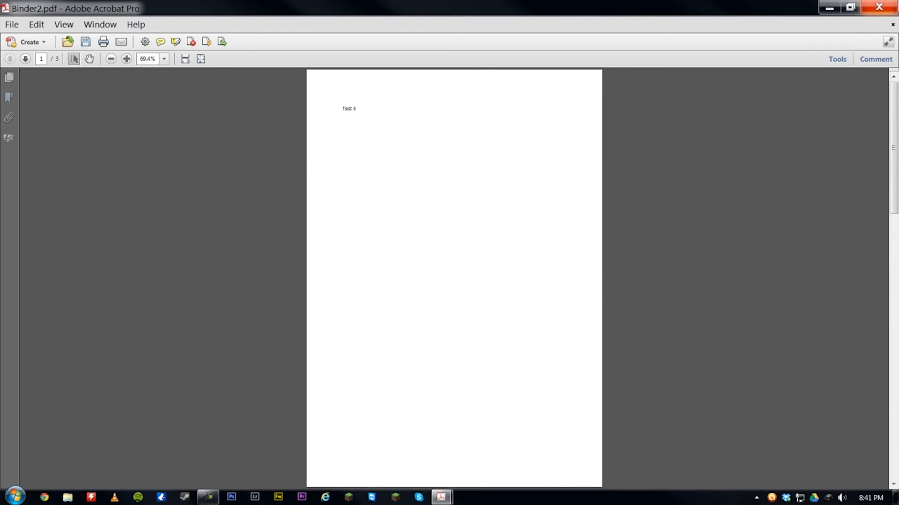
Close Binder2.pdf without saving changes
click(877, 7)
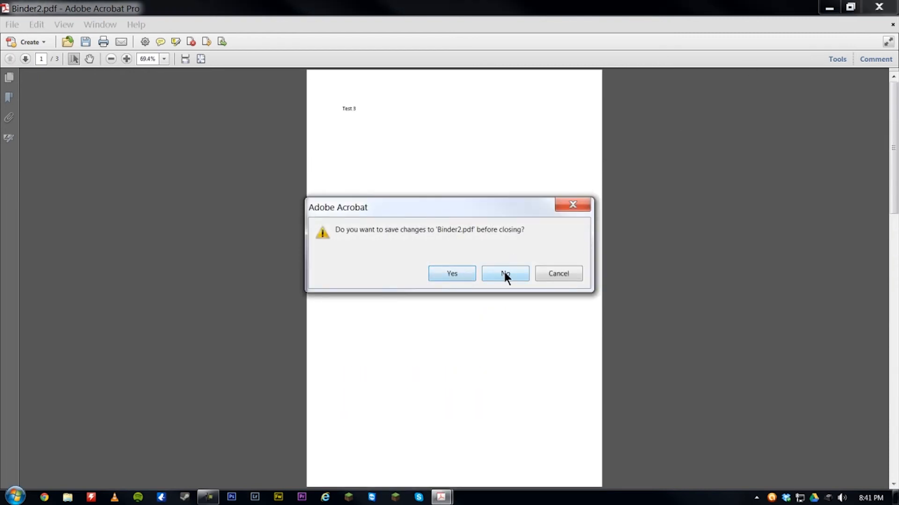
click(504, 273)
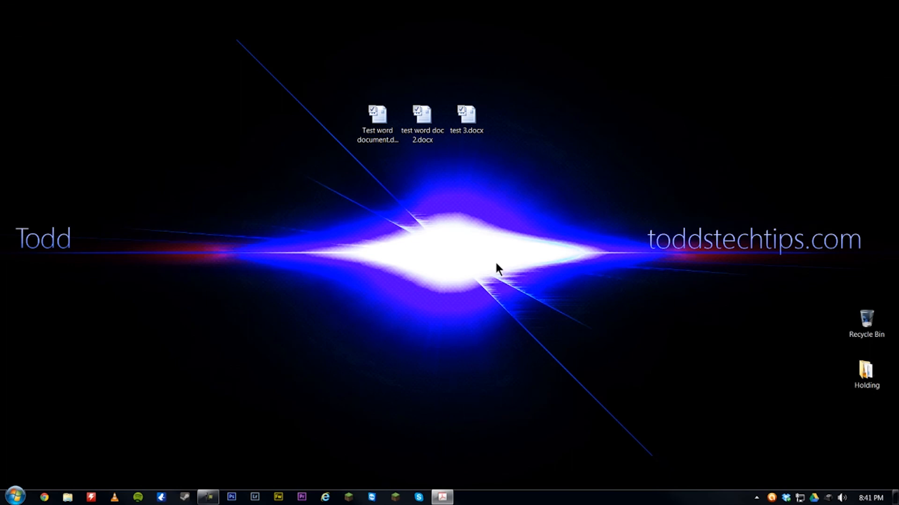